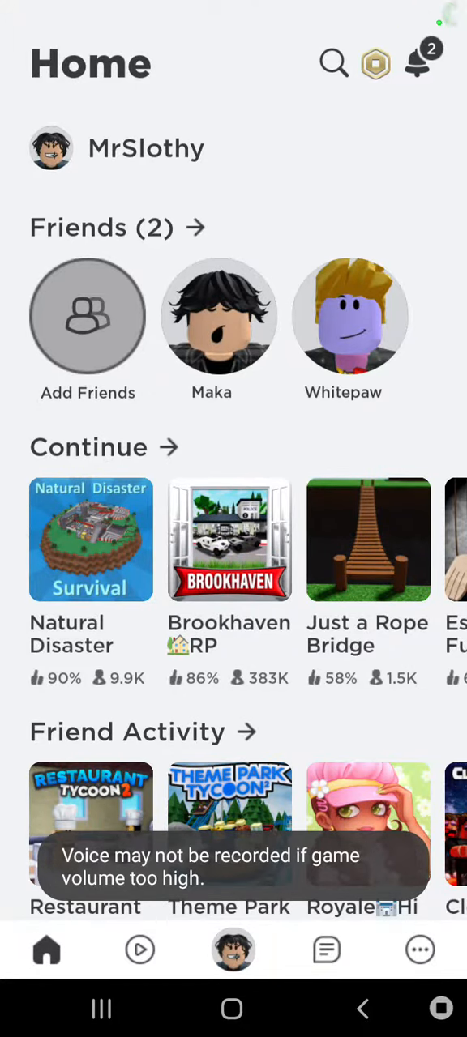
Open the Natural Disaster Survival tile under Continue and press Play to launch it.
left_click(91, 539)
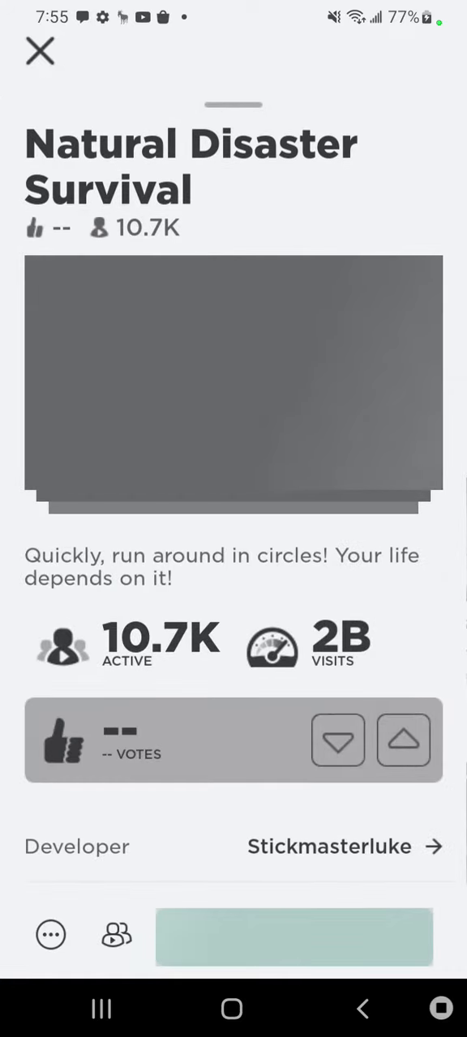
left_click(294, 936)
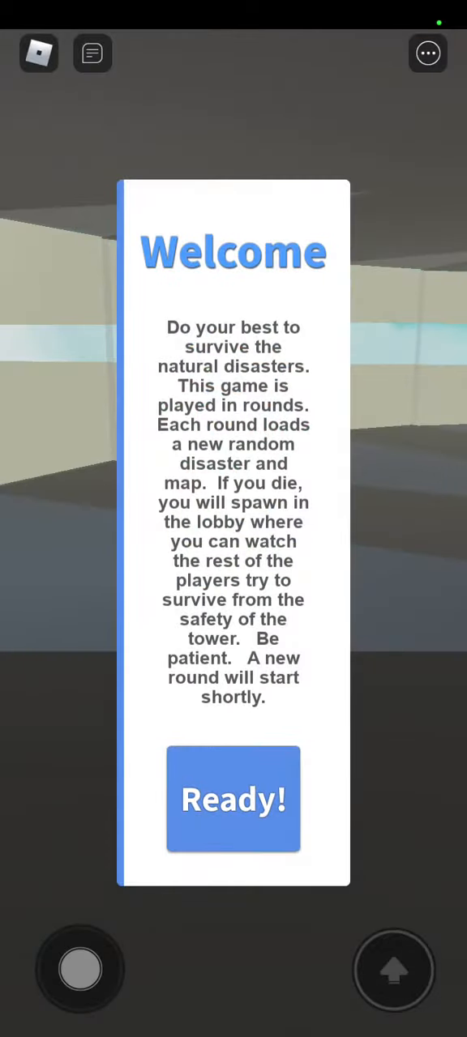
left_click(234, 798)
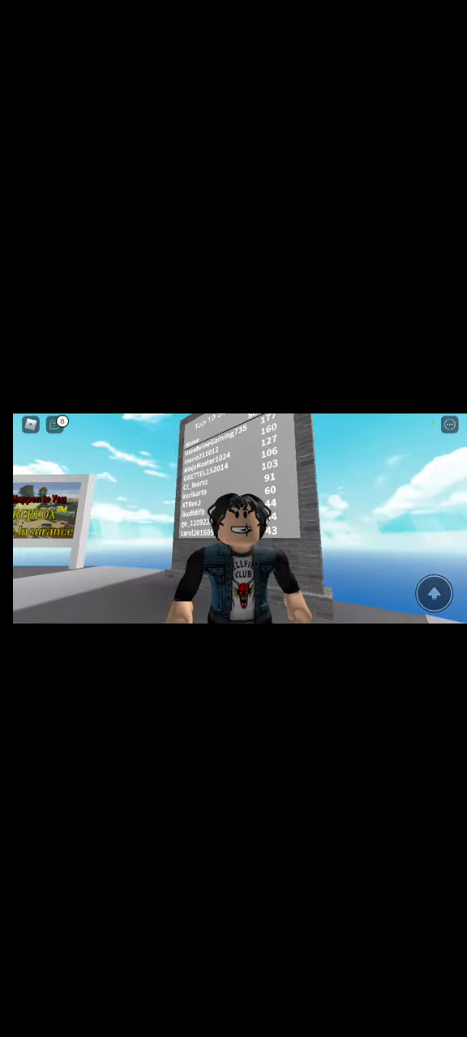